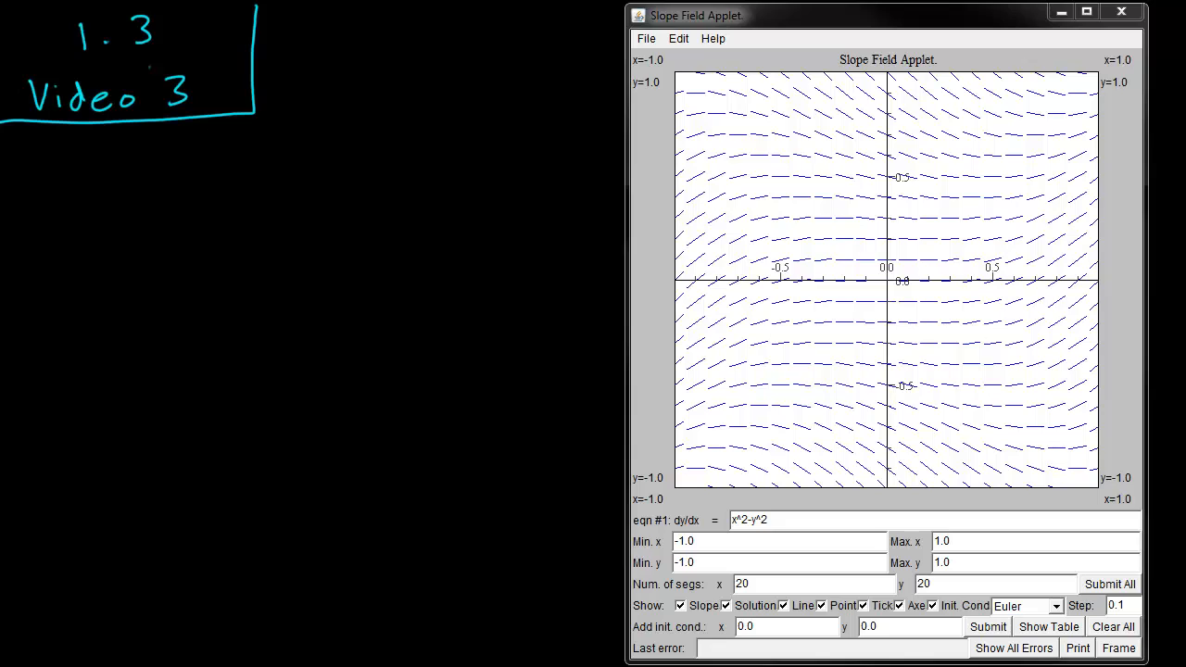
{"action": "mouse_move", "coordinate": [956, 52]}
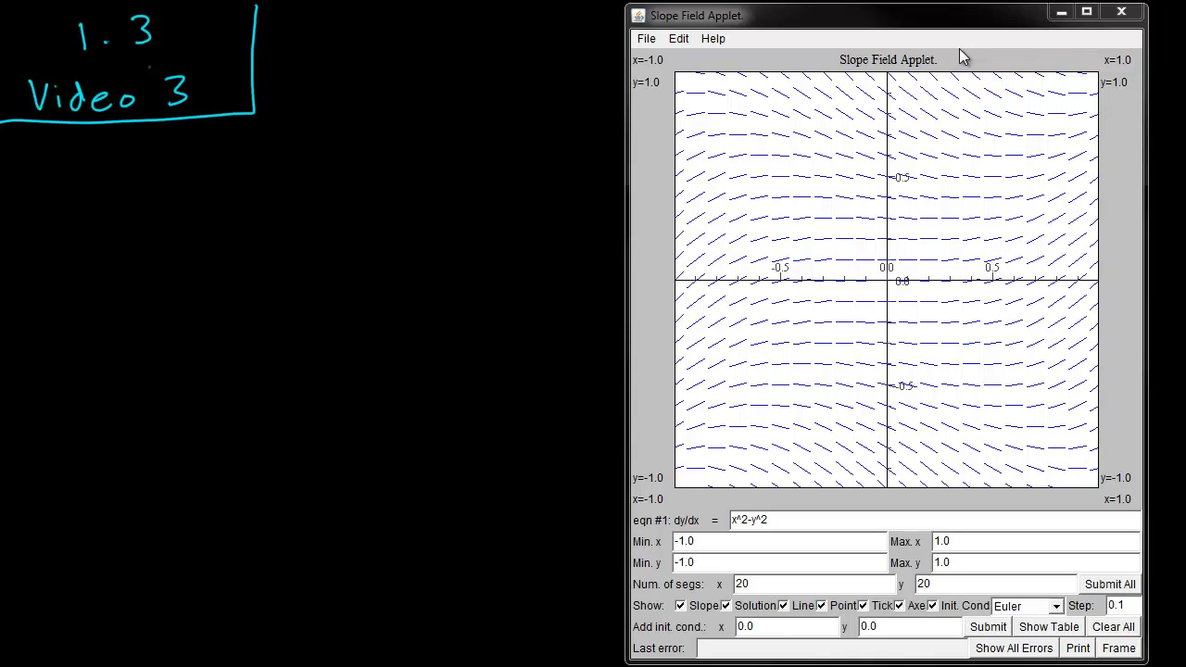
{"action": "mouse_move", "coordinate": [912, 26]}
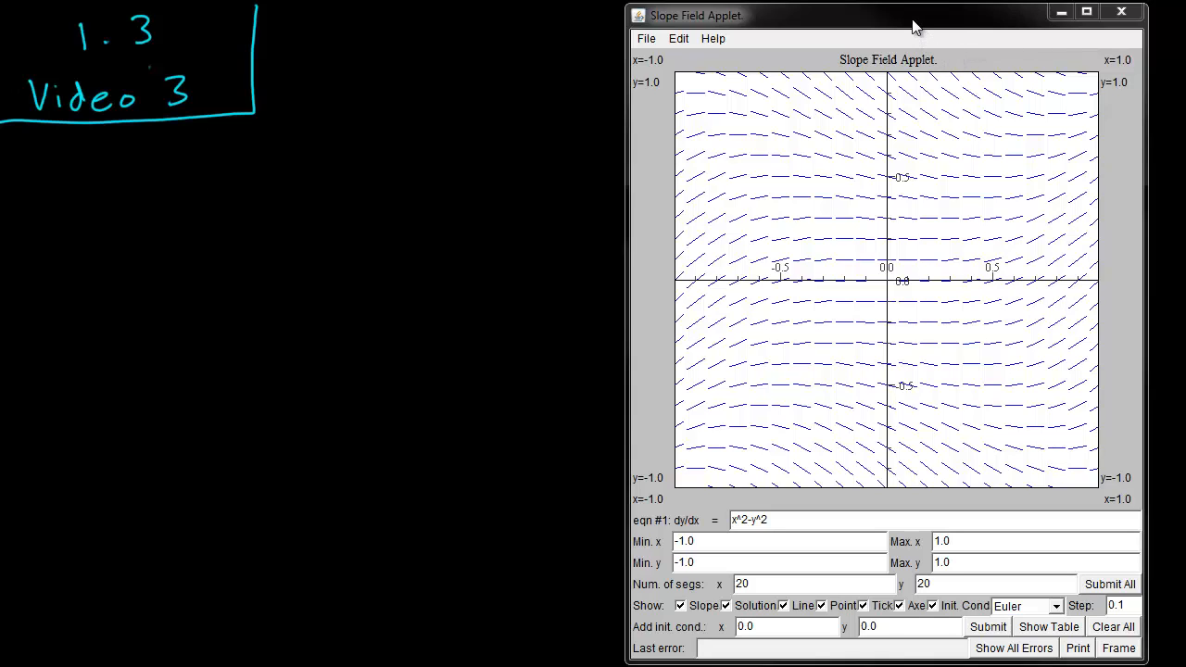
Remove the old x^2-y^2 formula from the dy/dx equation field
{"action": "left_click", "coordinate": [787, 482]}
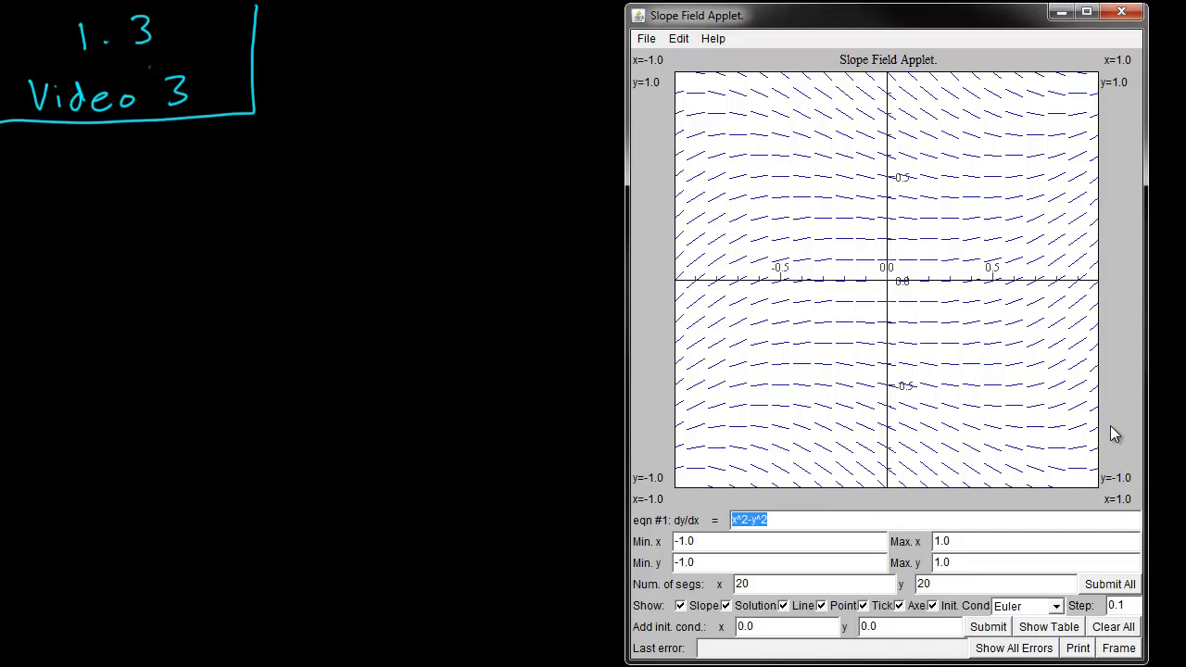
{"action": "type", "text": "x+"}
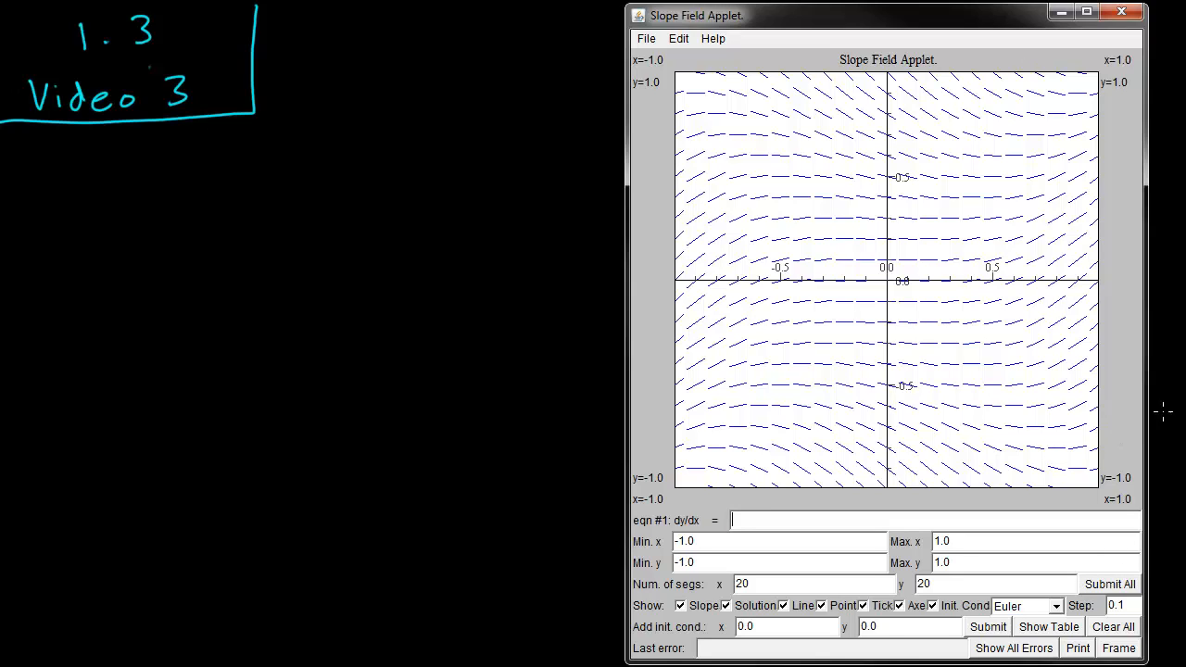
Enter x+y as the new dy/dx equation
{"action": "left_click", "coordinate": [978, 251]}
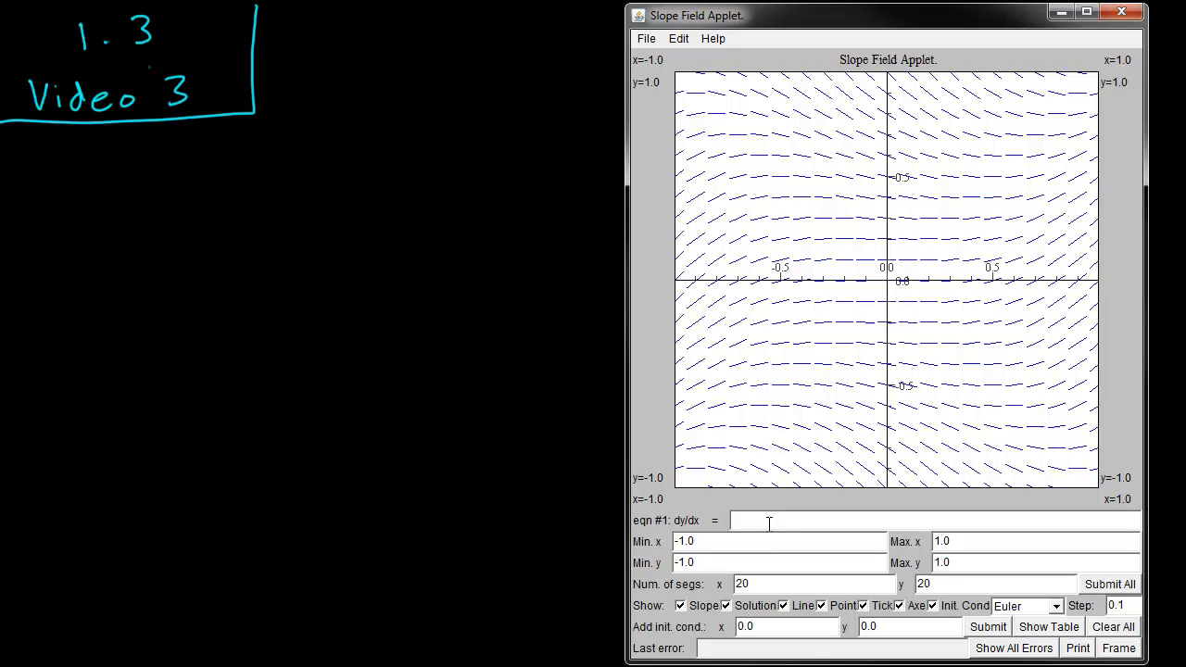
{"action": "type", "text": "x"}
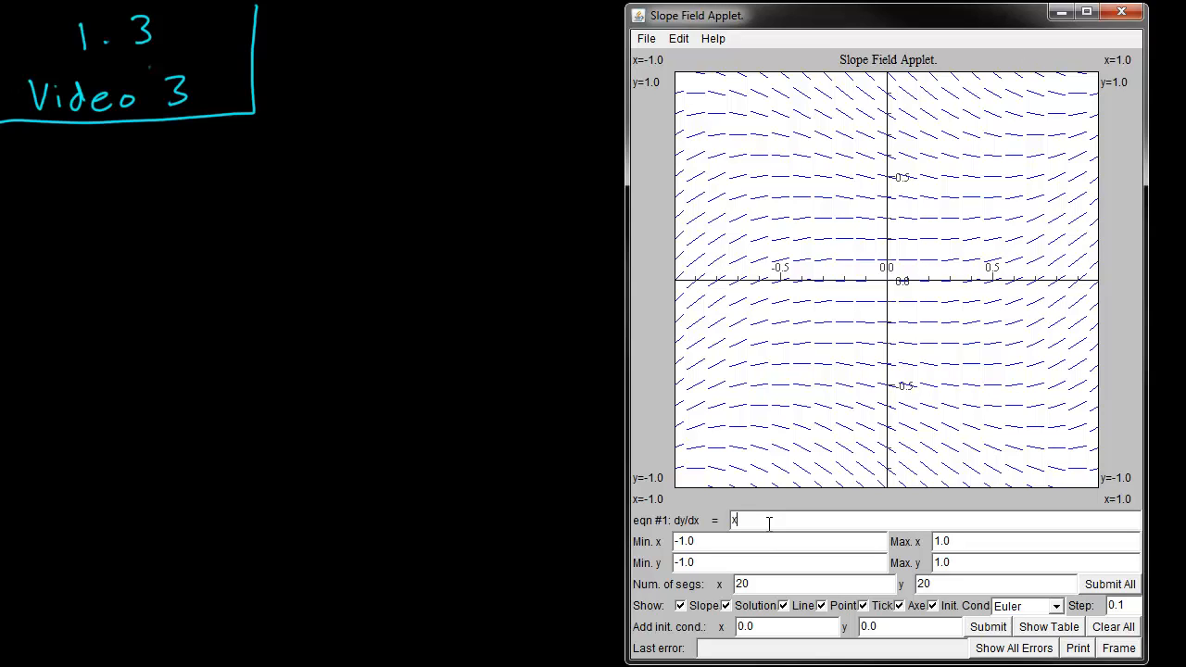
{"action": "type", "text": "+y"}
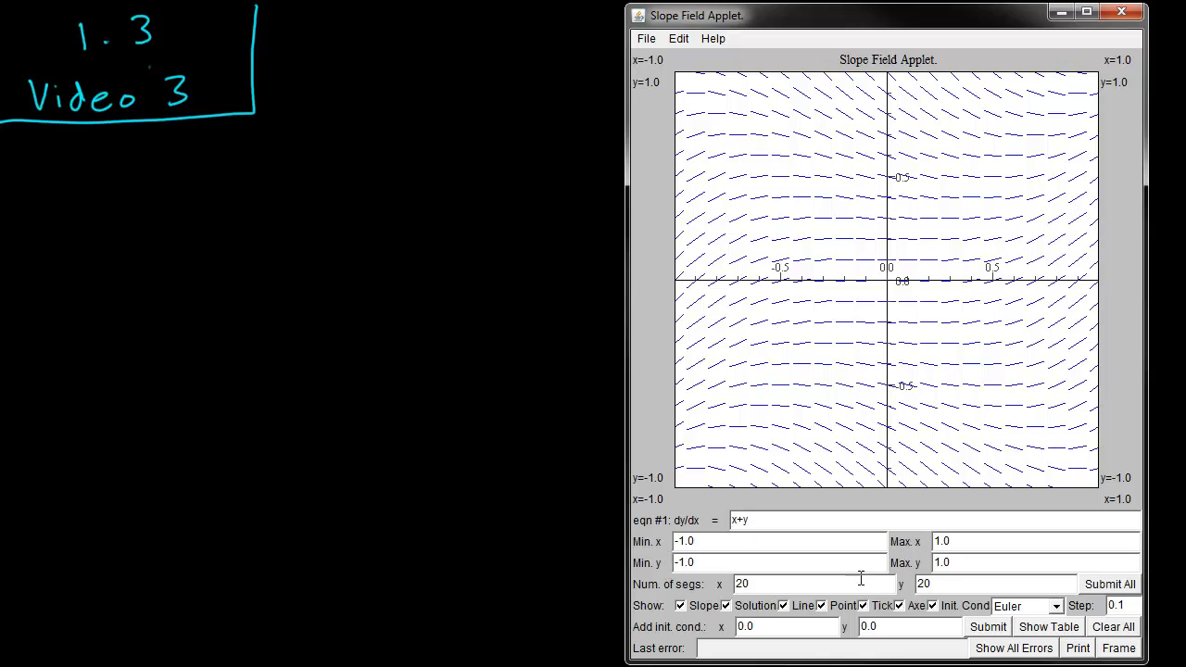
Set the plotting window to x and y from -3 to 3
{"action": "left_click", "coordinate": [693, 293]}
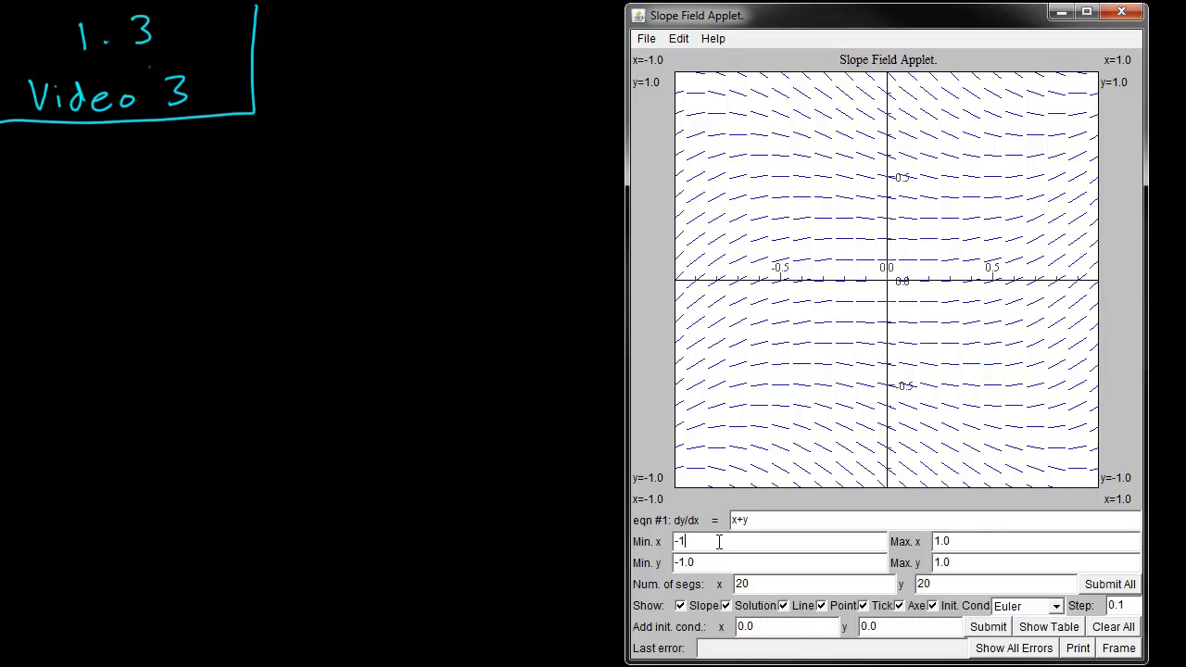
{"action": "type", "text": "3"}
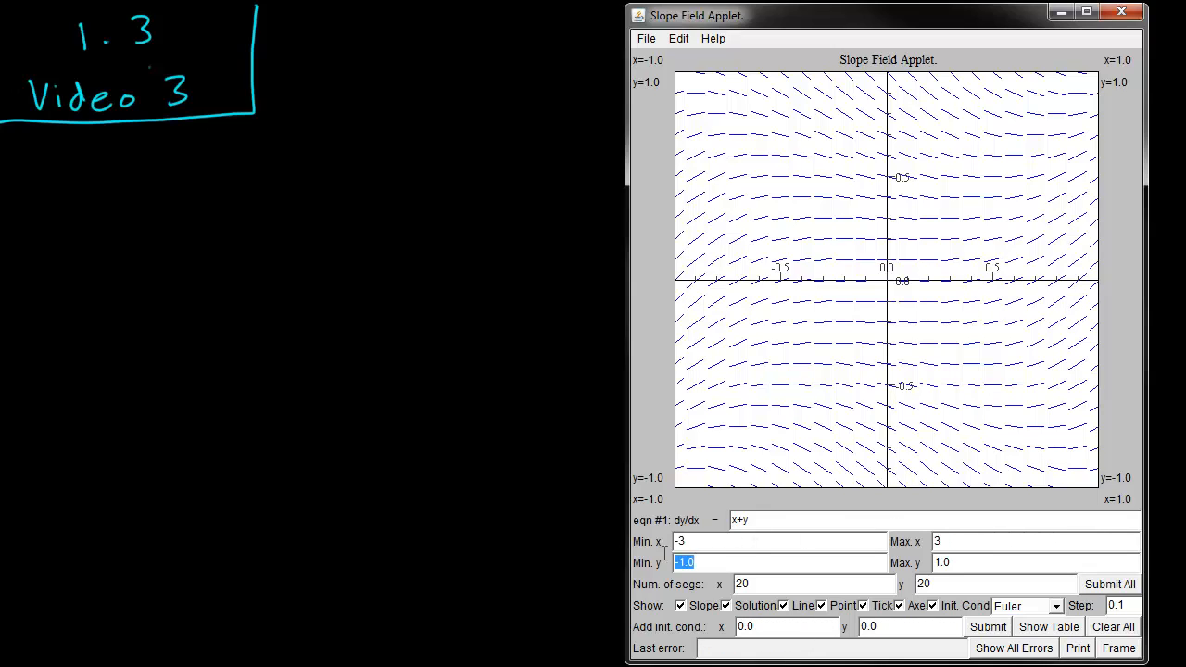
{"action": "type", "text": "-3"}
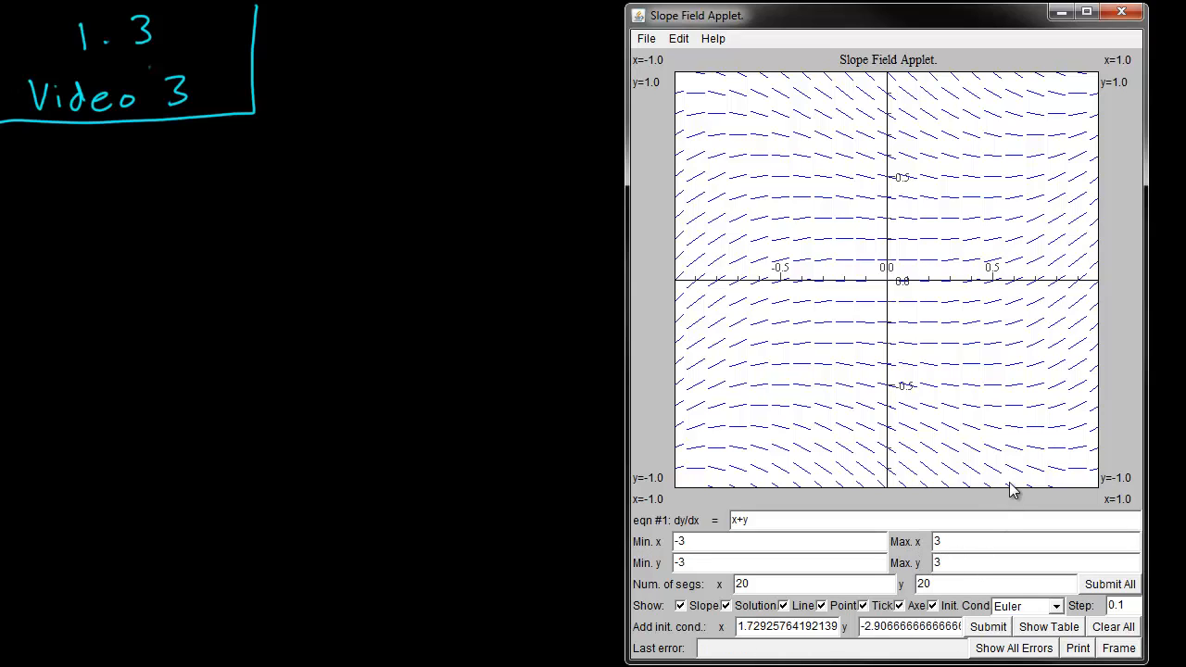
Apply the x+y field on [-3,3]×[-3,3] and add a solution curve near the origin
{"action": "left_click", "coordinate": [1108, 583]}
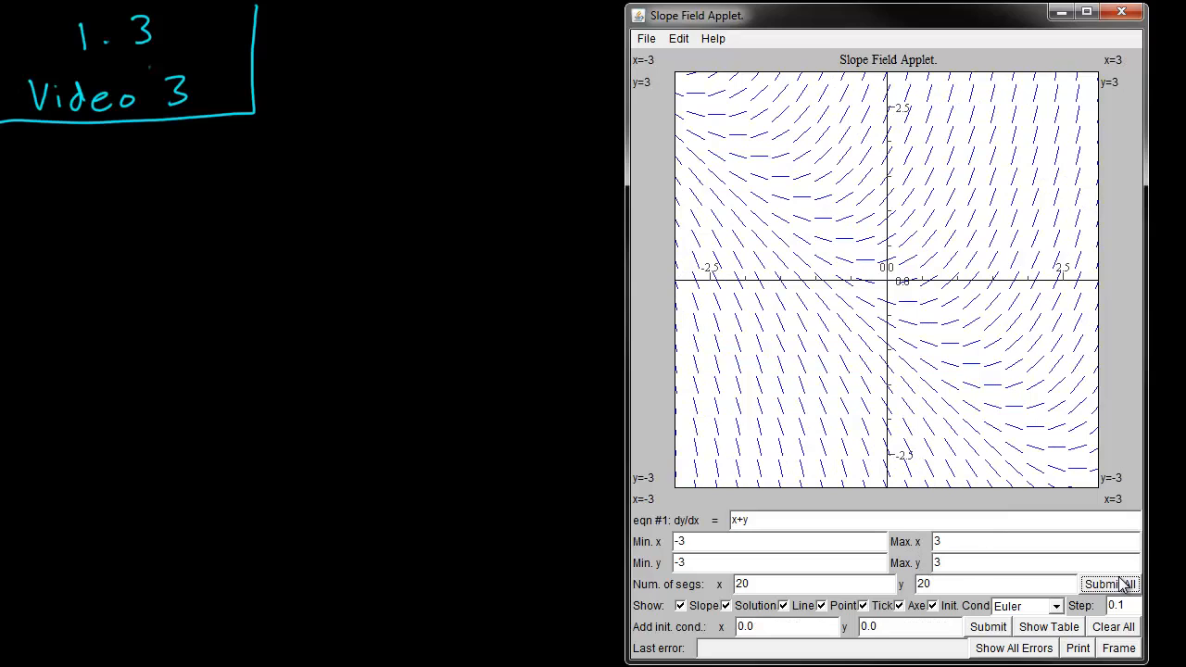
{"action": "left_click", "coordinate": [930, 239]}
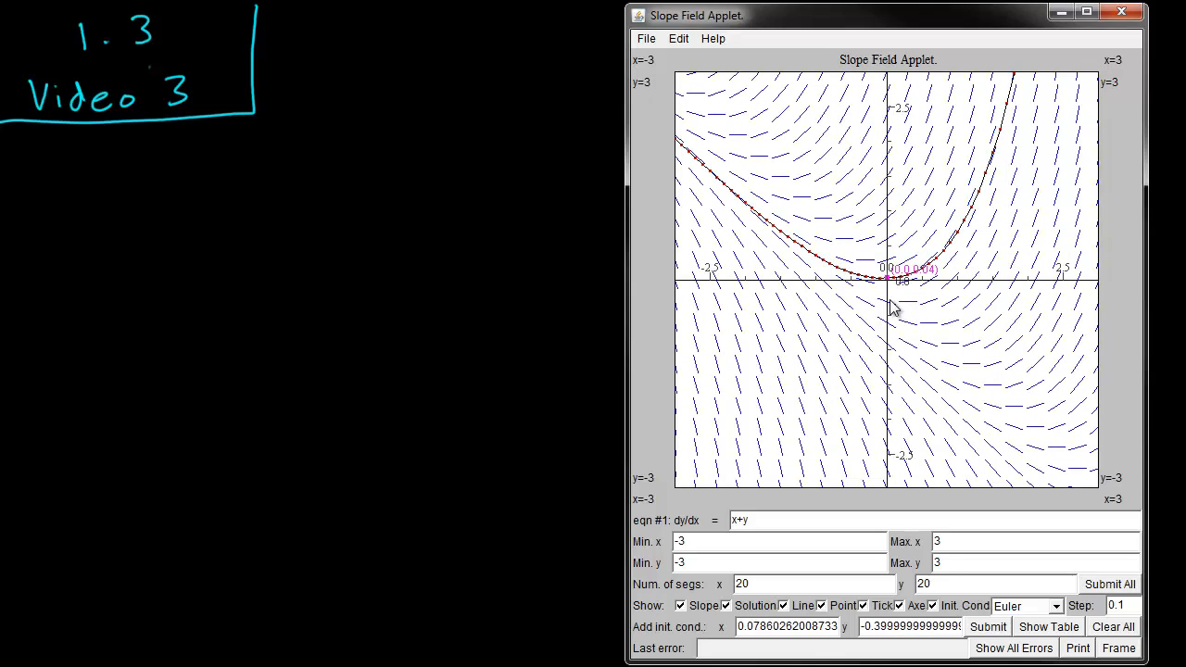
Add a solution curve through a point on the positive x-axis
{"action": "left_click", "coordinate": [894, 278]}
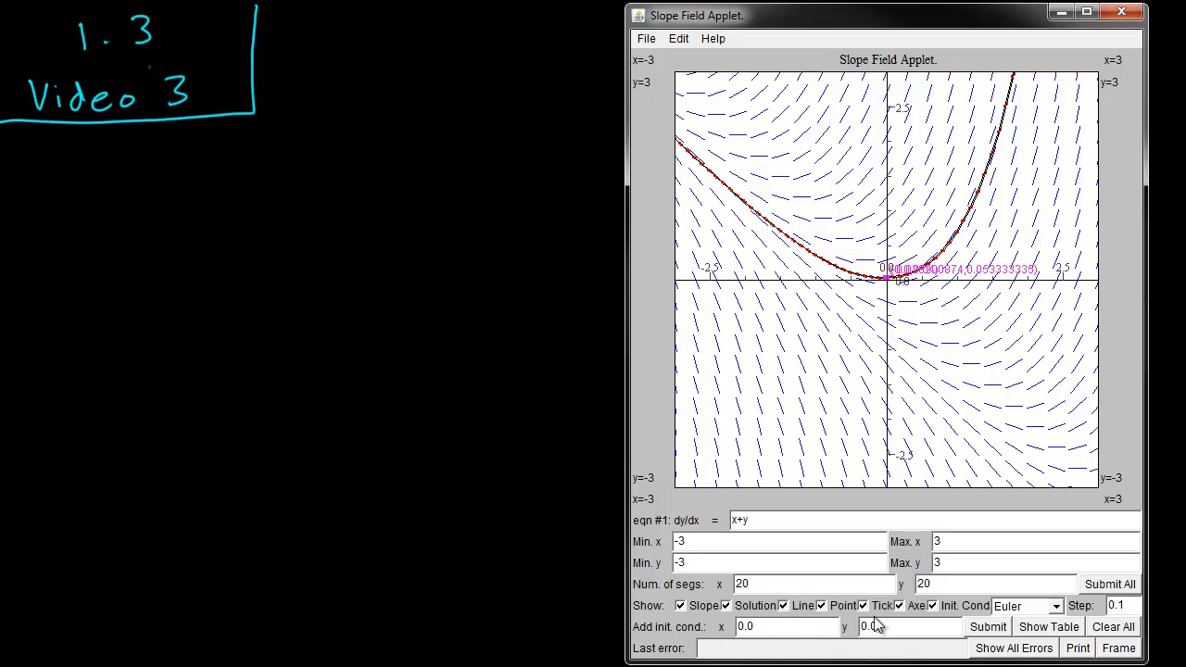
{"action": "left_click", "coordinate": [1111, 626]}
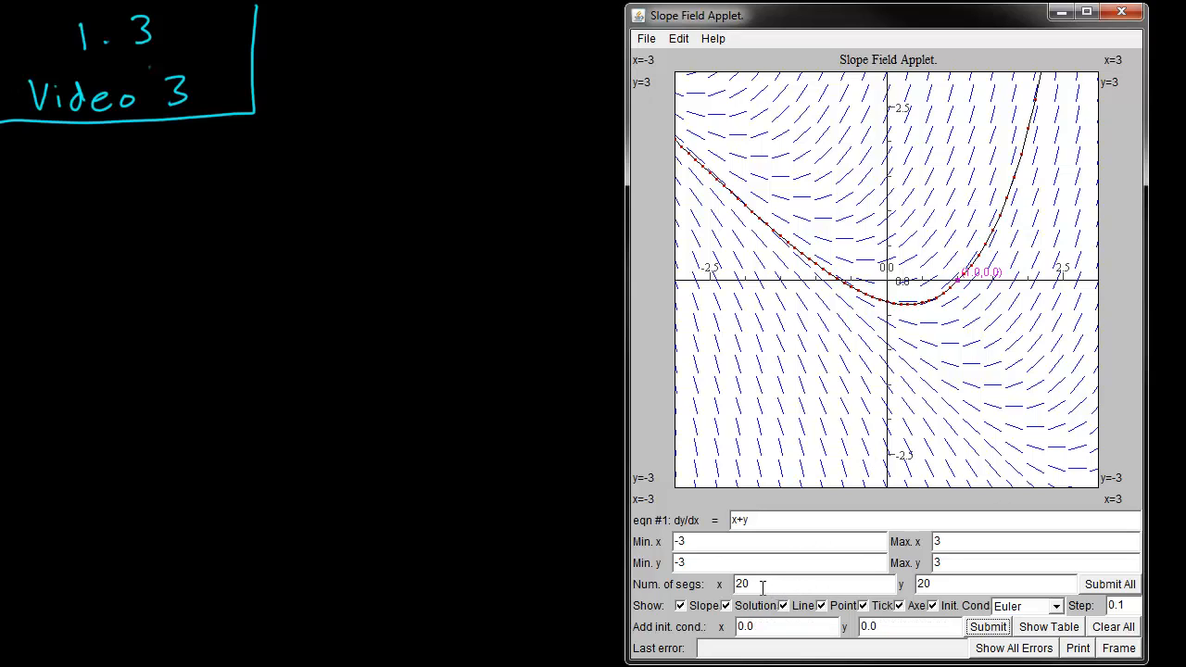
{"action": "mouse_move", "coordinate": [827, 535]}
{"action": "type", "text": "10"}
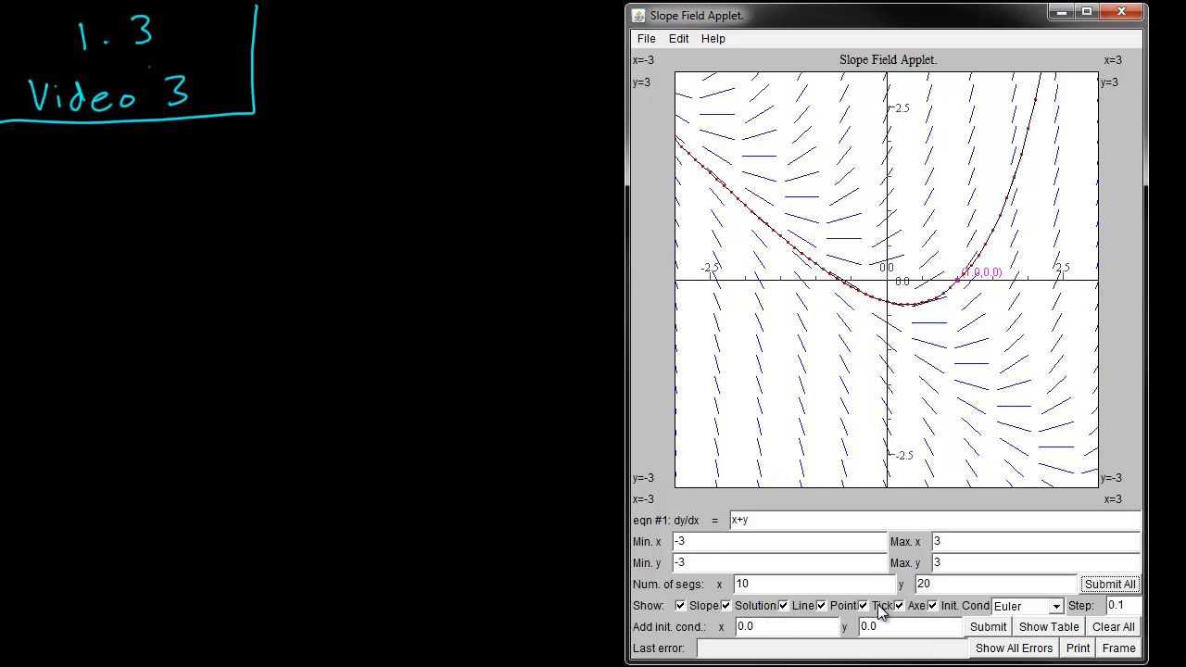
Redraw the slope field with 10 segments across x
{"action": "left_click", "coordinate": [917, 464]}
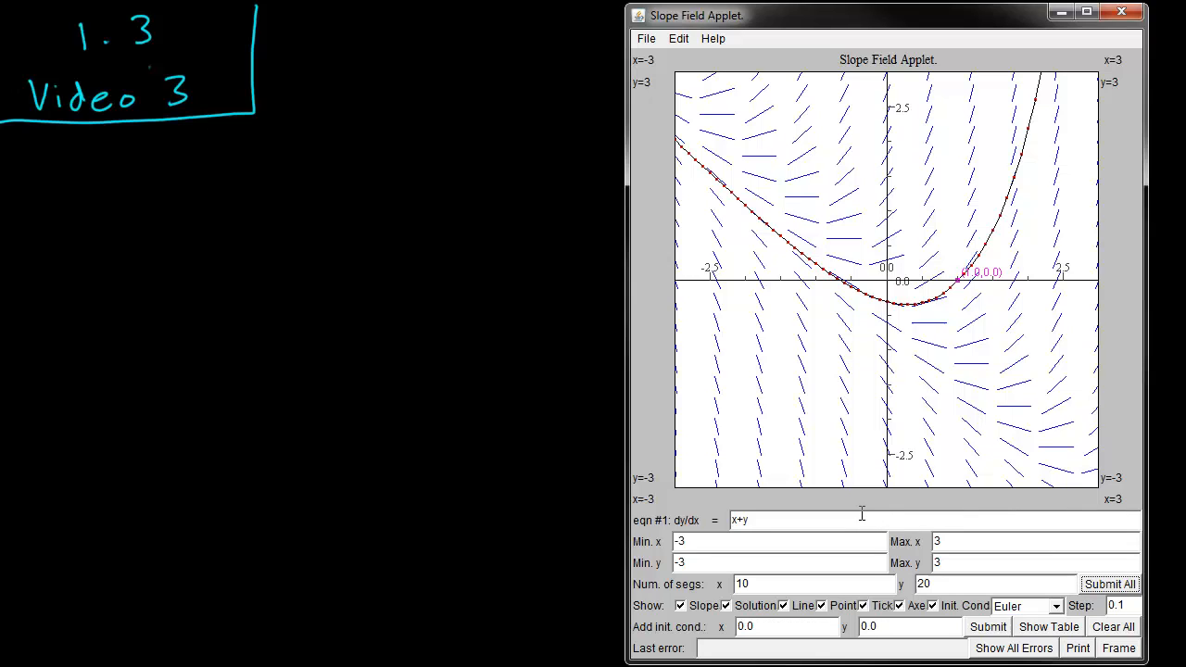
{"action": "mouse_move", "coordinate": [1052, 559]}
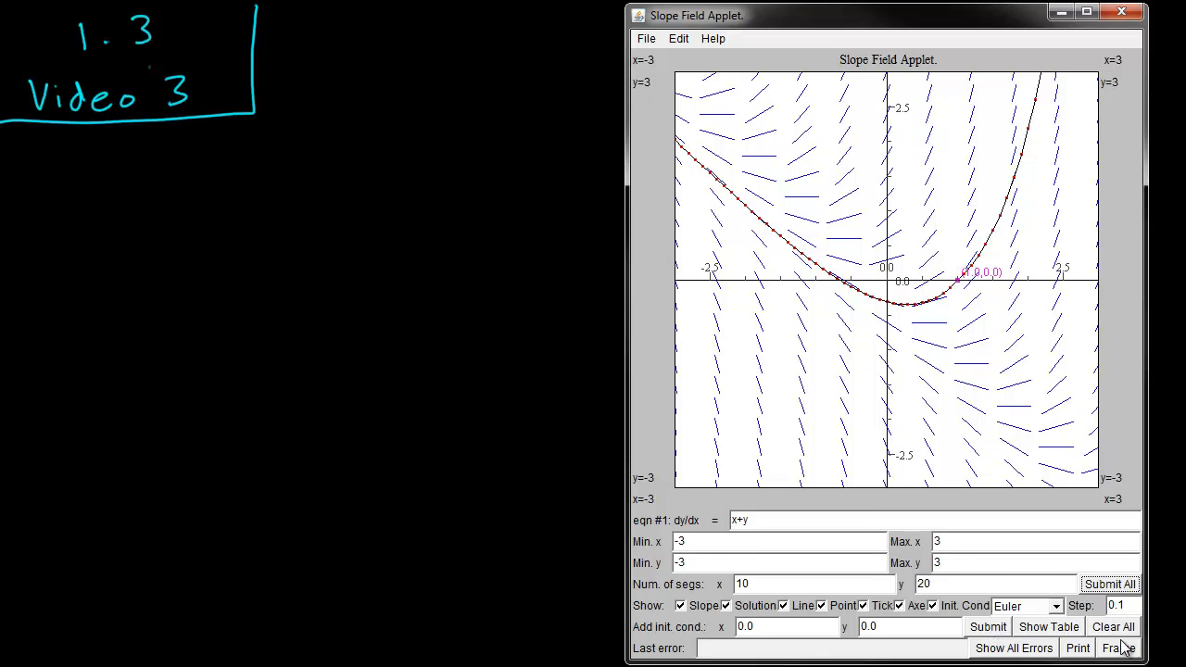
Clear all solution curves, leaving only the 10-segment x+y slope field
{"action": "left_click", "coordinate": [1112, 627]}
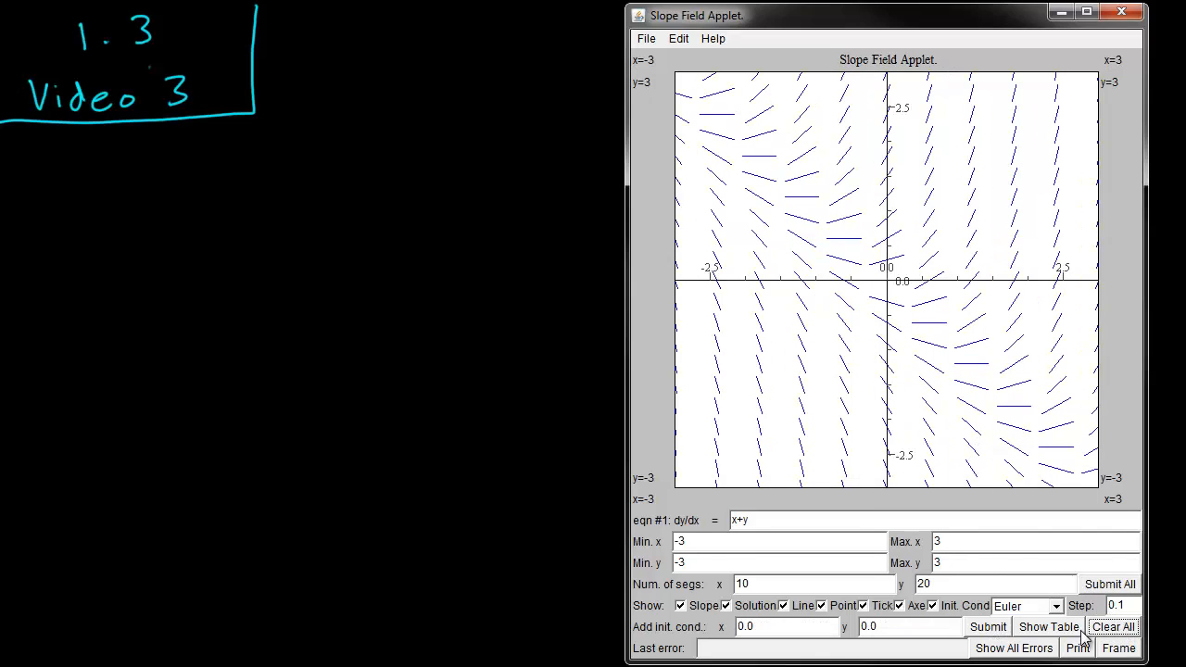
{"action": "left_click", "coordinate": [926, 482]}
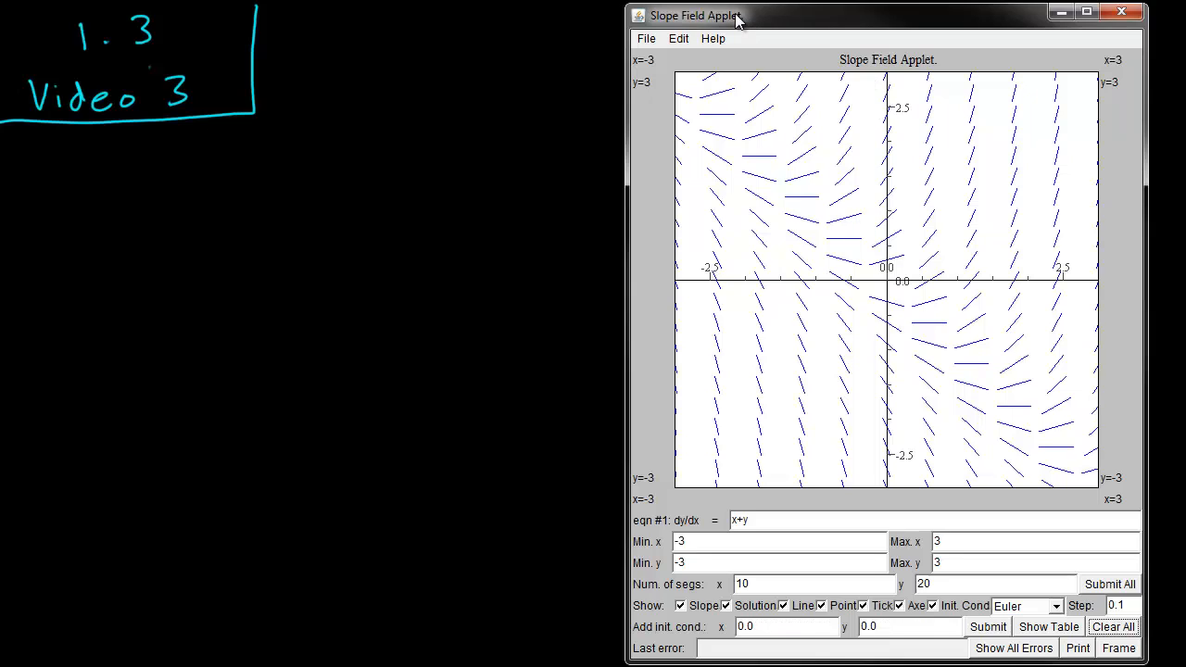
{"action": "mouse_move", "coordinate": [737, 20]}
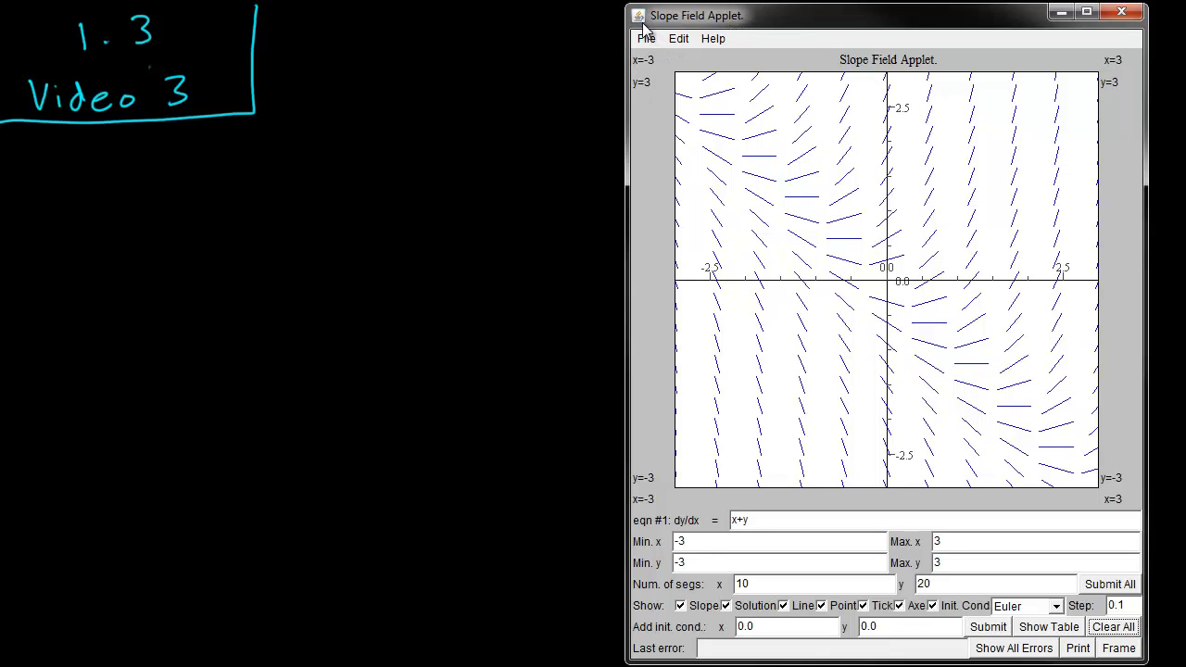
{"action": "mouse_move", "coordinate": [656, 37]}
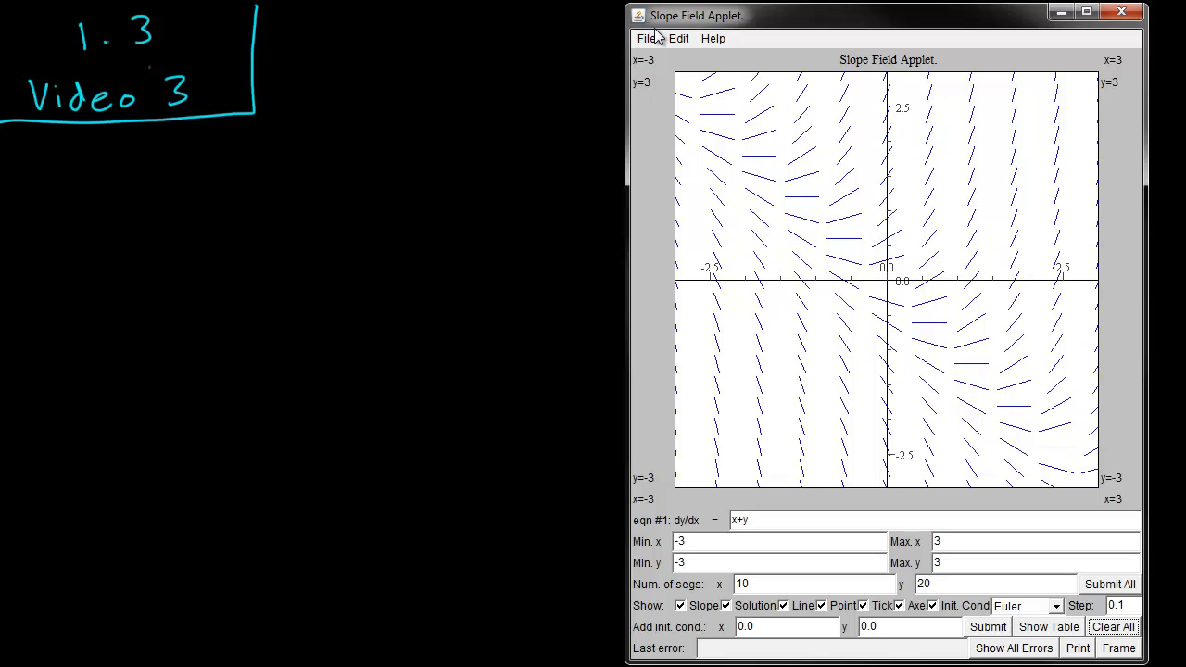
{"action": "mouse_move", "coordinate": [658, 52]}
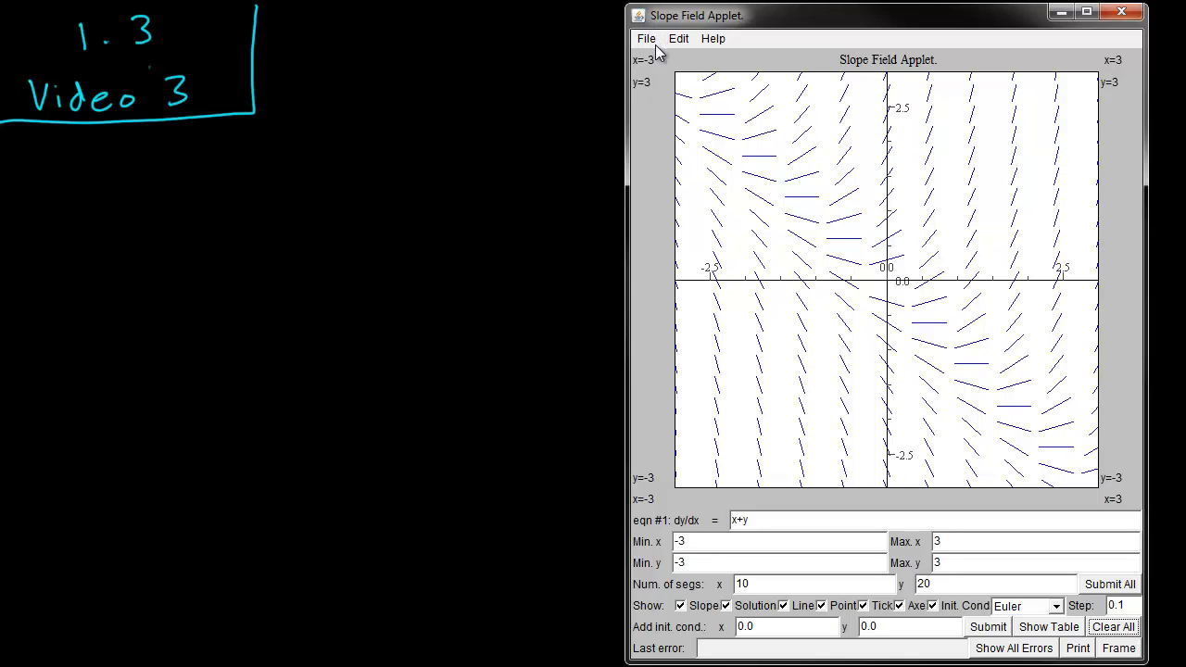
{"action": "left_click", "coordinate": [973, 293]}
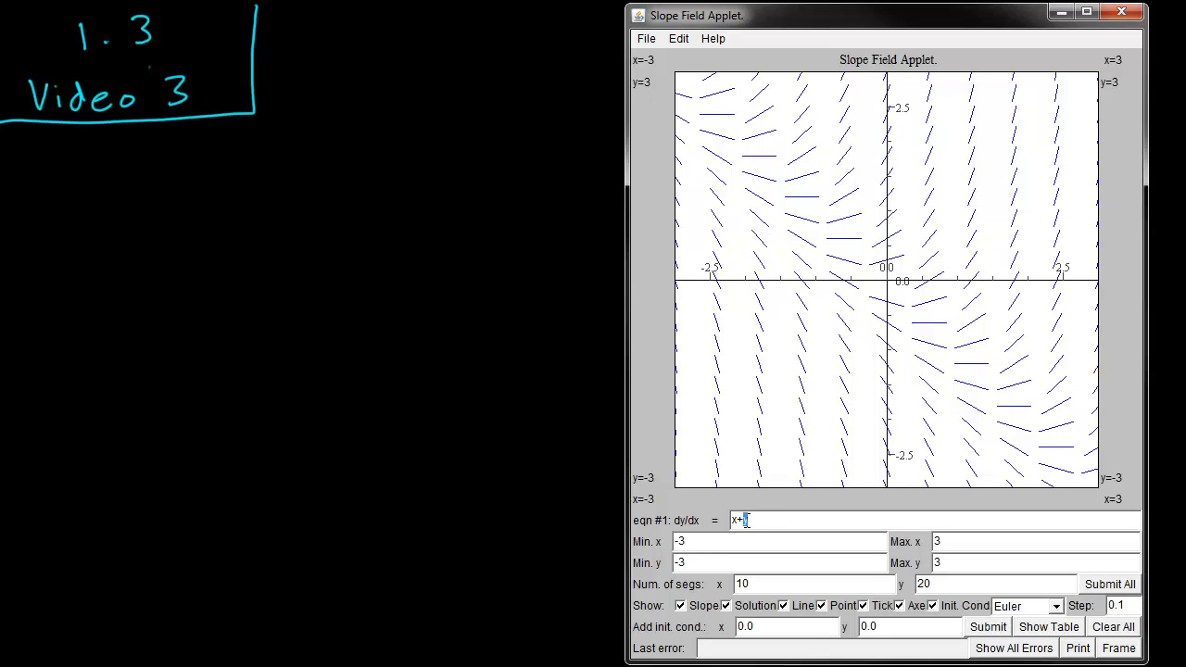
{"action": "mouse_move", "coordinate": [762, 519]}
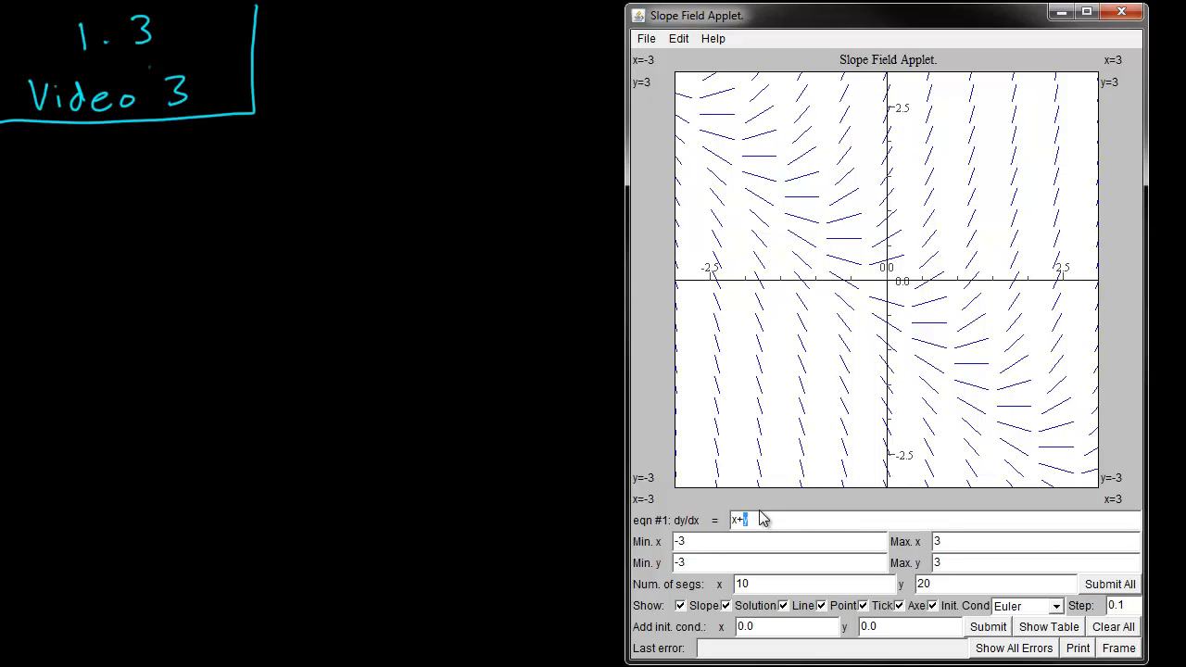